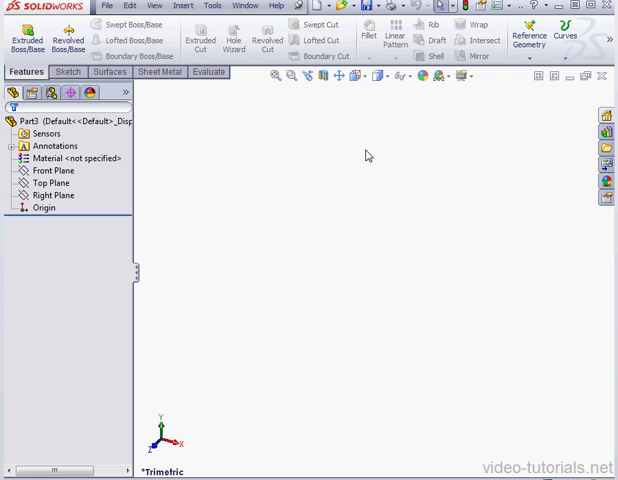
# - Switch the CommandManager to the Sheet Metal tab
pyautogui.click(161, 72)
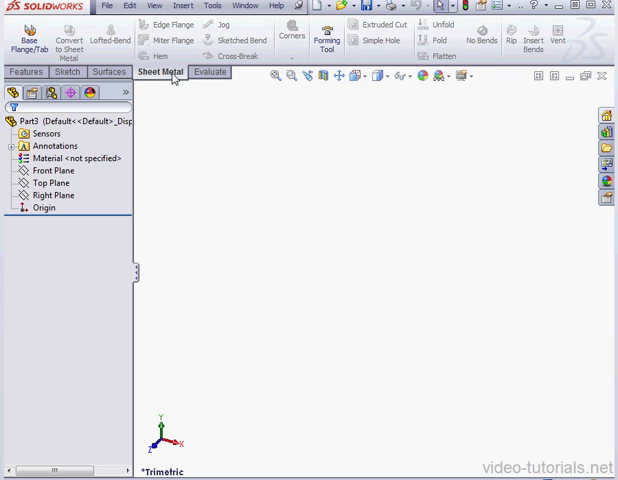
pyautogui.moveTo(174, 99)
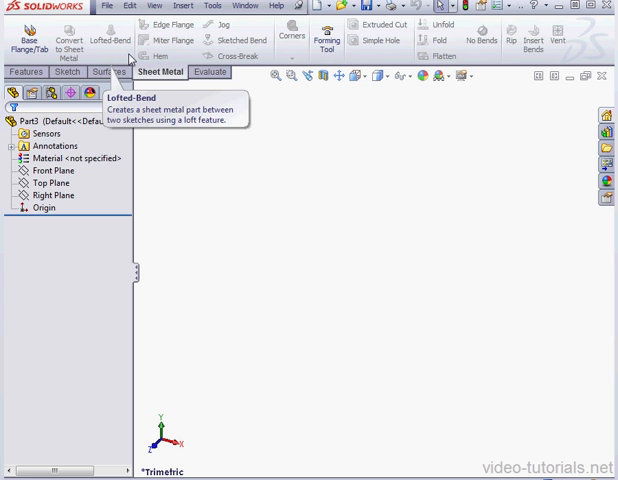
pyautogui.moveTo(28, 42)
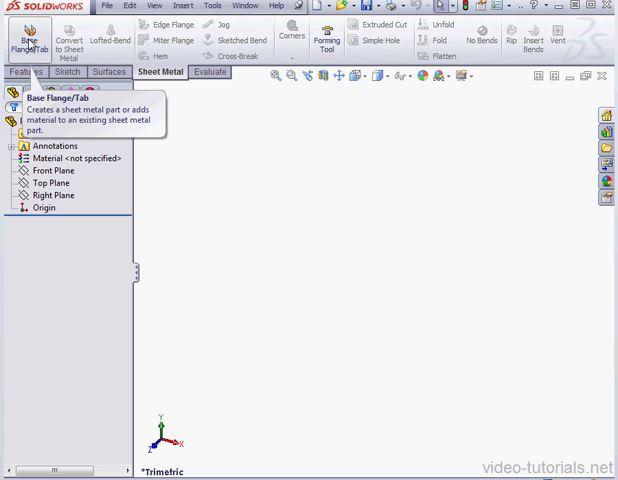
pyautogui.moveTo(186, 139)
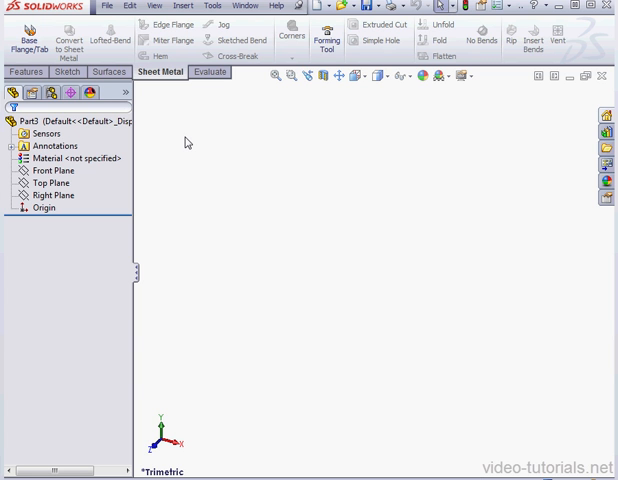
pyautogui.moveTo(192, 146)
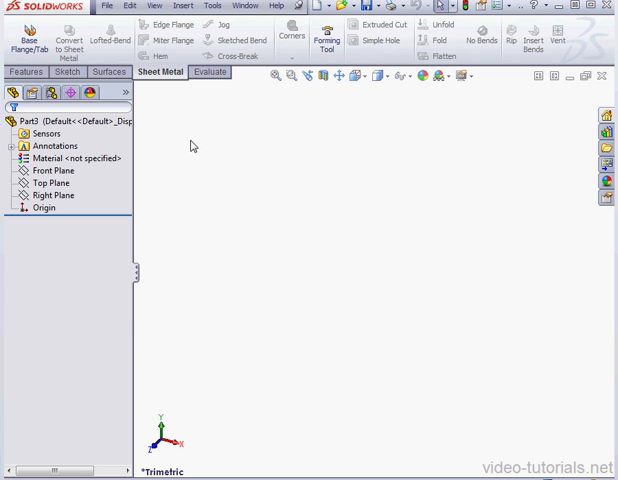
pyautogui.moveTo(105, 181)
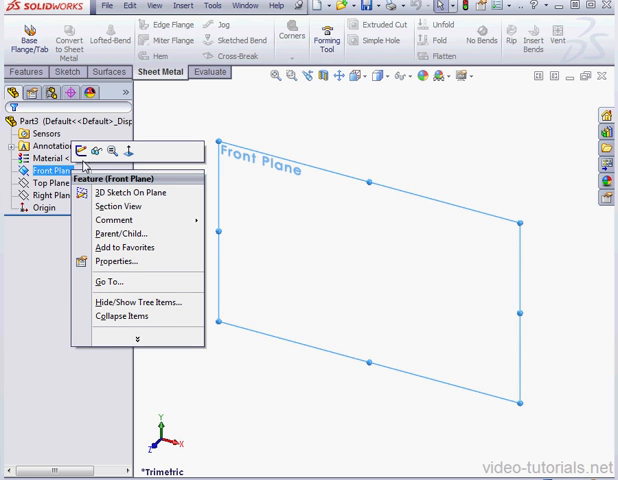
# - Start a new sketch on the Front Plane
pyautogui.click(129, 192)
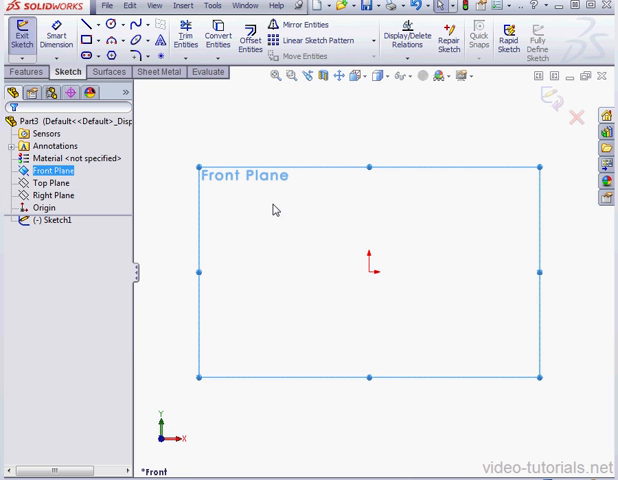
pyautogui.moveTo(216, 175)
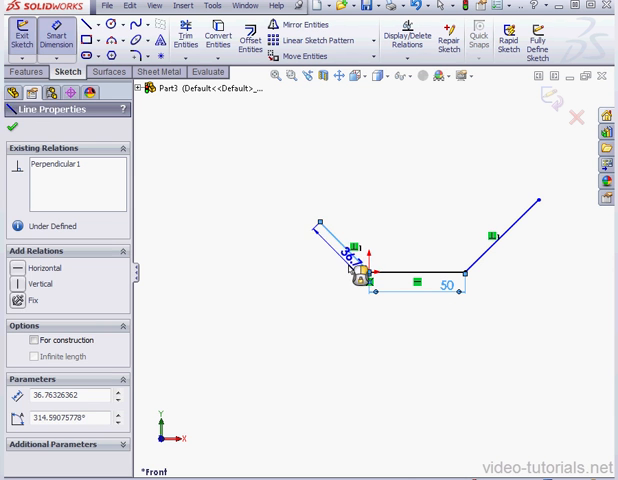
# - Dimension the profile's angled sides to 40 and 60
pyautogui.doubleClick(446, 287)
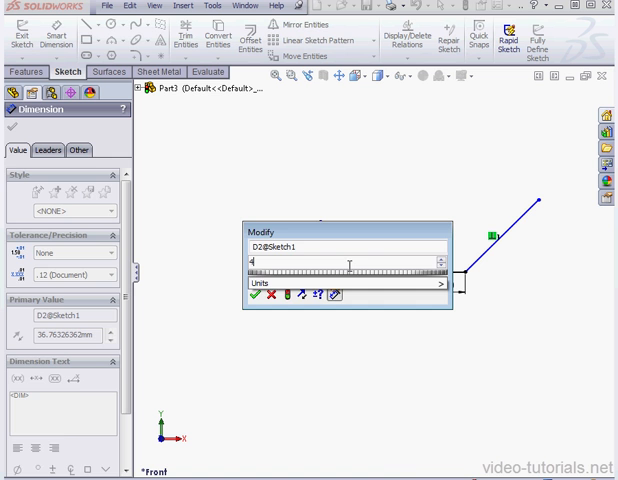
pyautogui.click(256, 294)
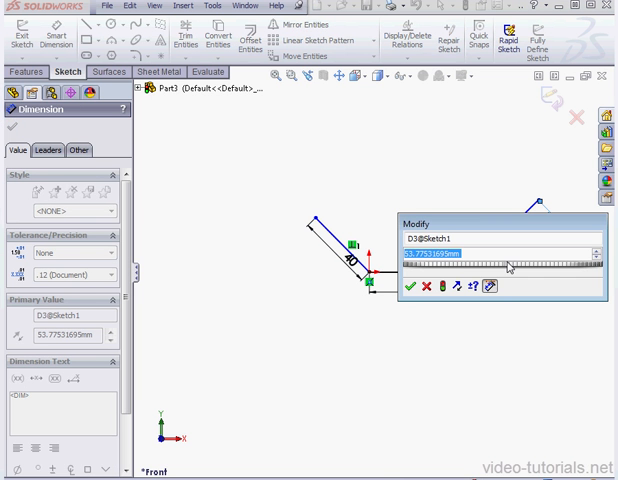
pyautogui.write('60')
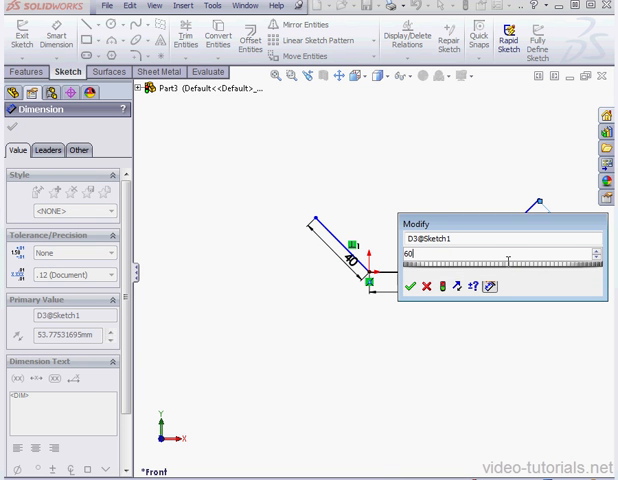
pyautogui.click(409, 286)
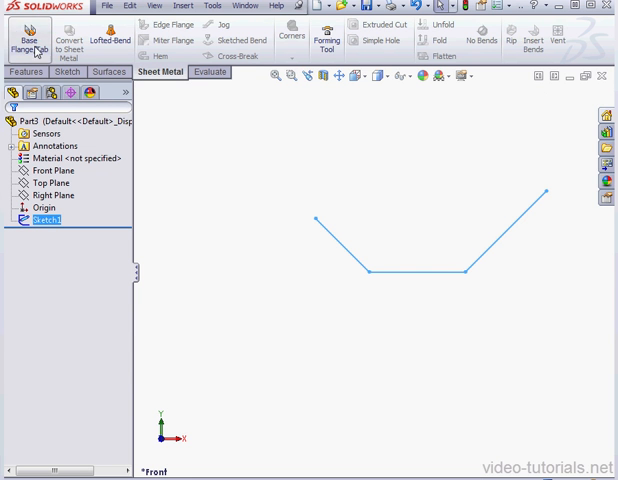
# - Start a Base Flange/Tab feature from Sketch1
pyautogui.click(28, 30)
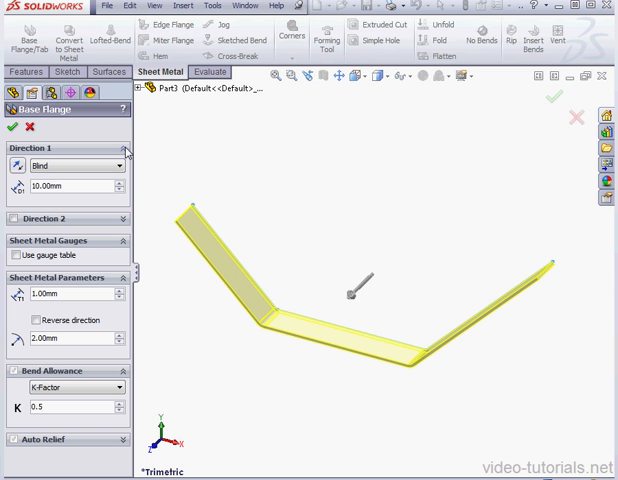
pyautogui.moveTo(218, 181)
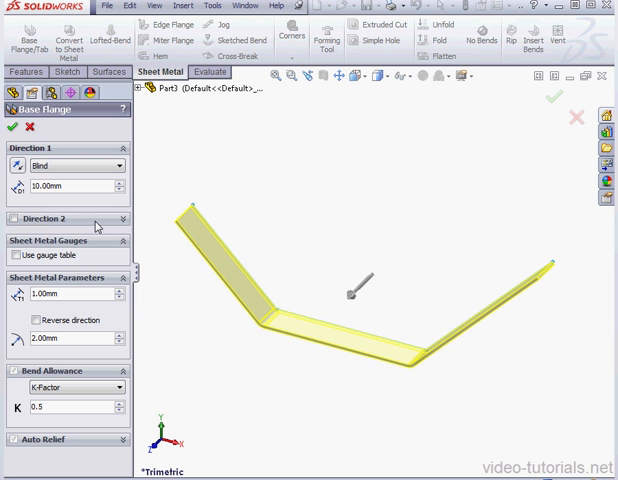
pyautogui.moveTo(242, 201)
pyautogui.write('20')
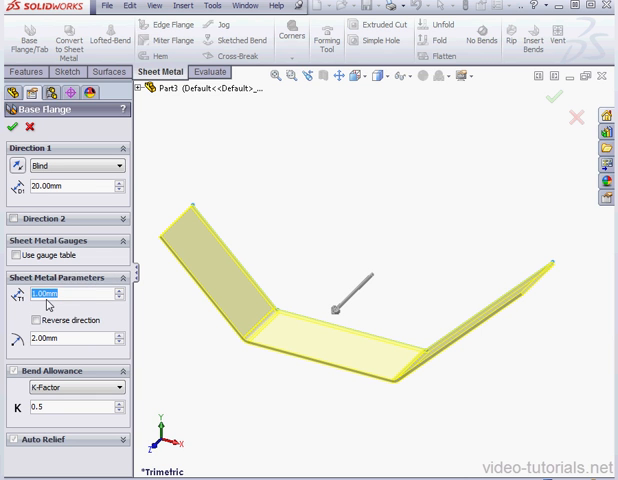
pyautogui.moveTo(55, 293)
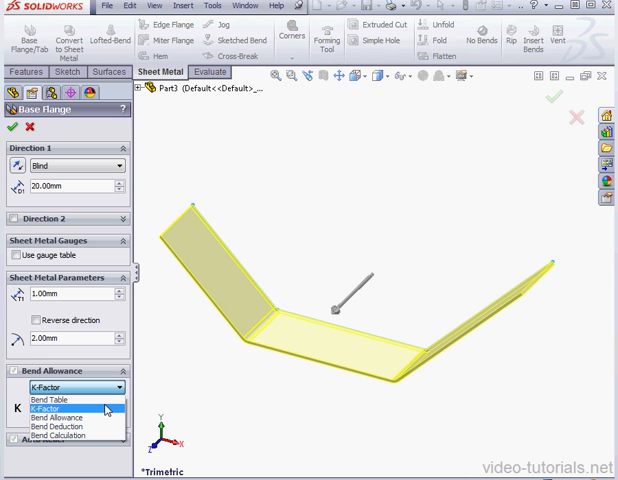
pyautogui.moveTo(64, 417)
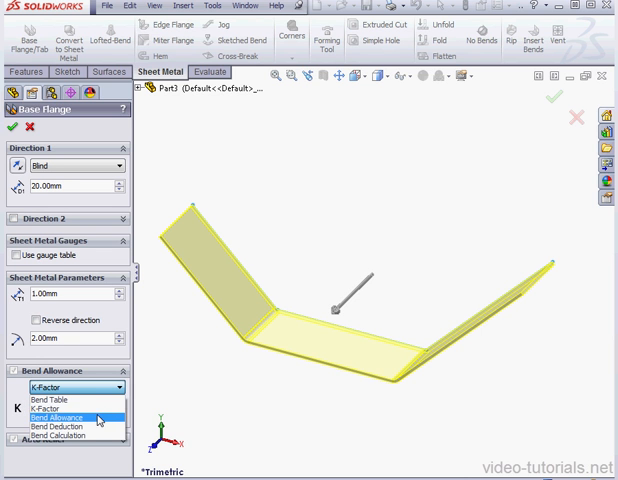
pyautogui.moveTo(72, 423)
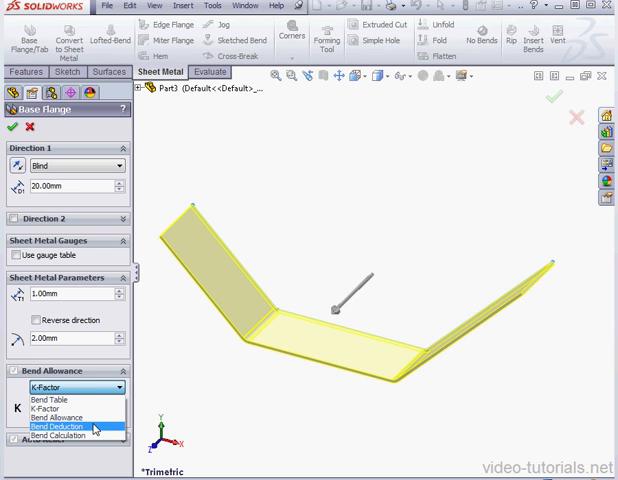
pyautogui.moveTo(70, 432)
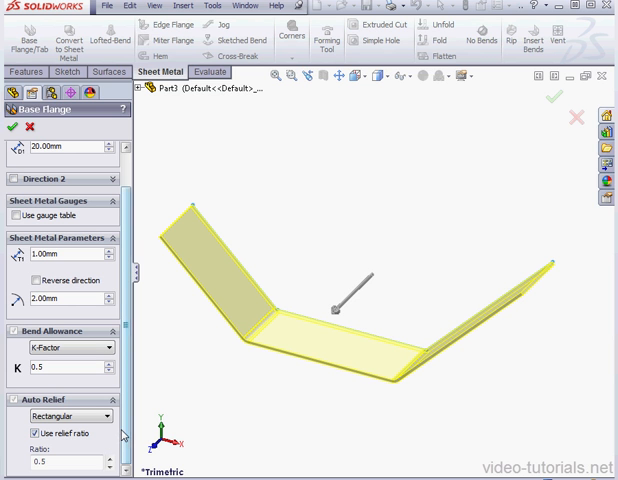
pyautogui.click(70, 415)
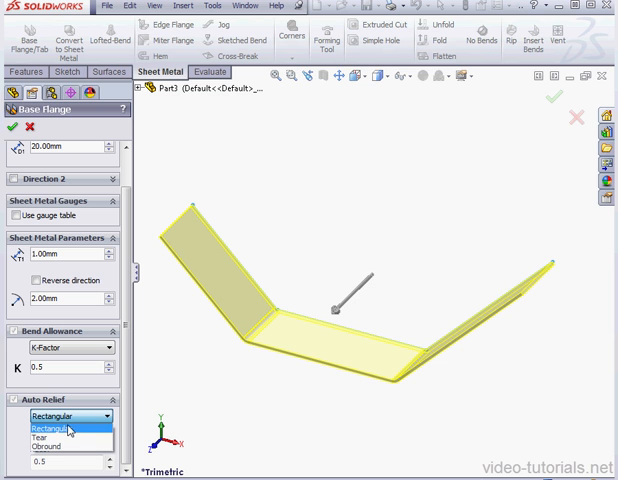
pyautogui.moveTo(68, 431)
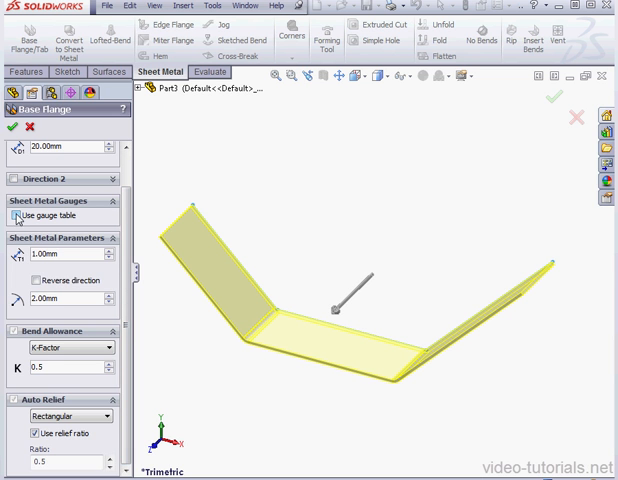
# - Try driving the flange from the metric bend allowance sample gauge table
pyautogui.click(14, 215)
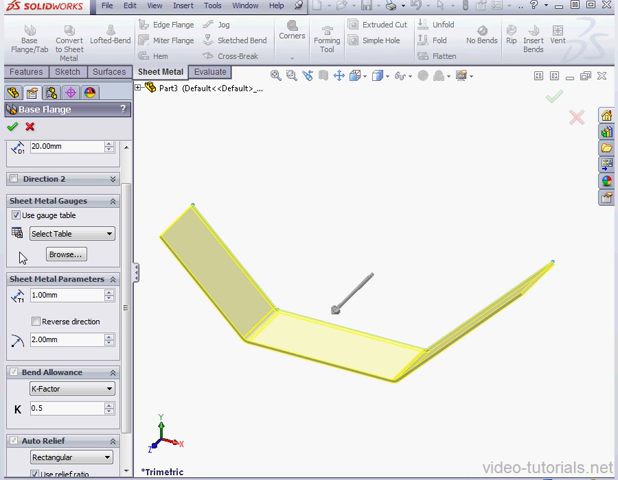
pyautogui.moveTo(37, 278)
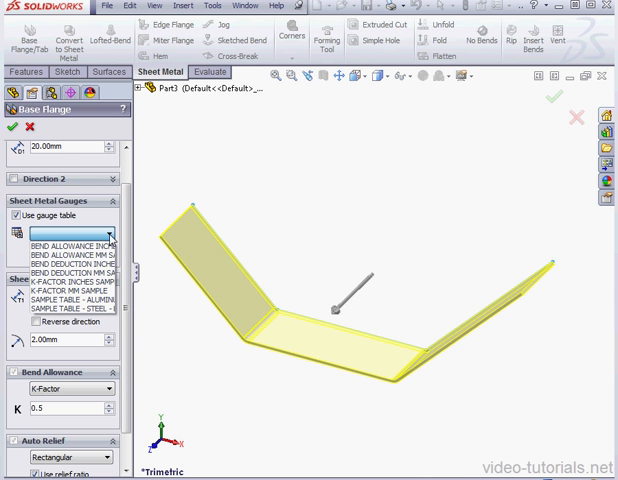
pyautogui.click(72, 258)
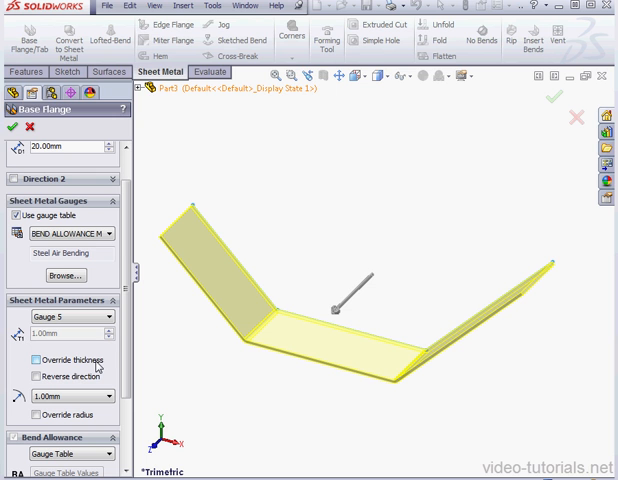
pyautogui.moveTo(100, 360)
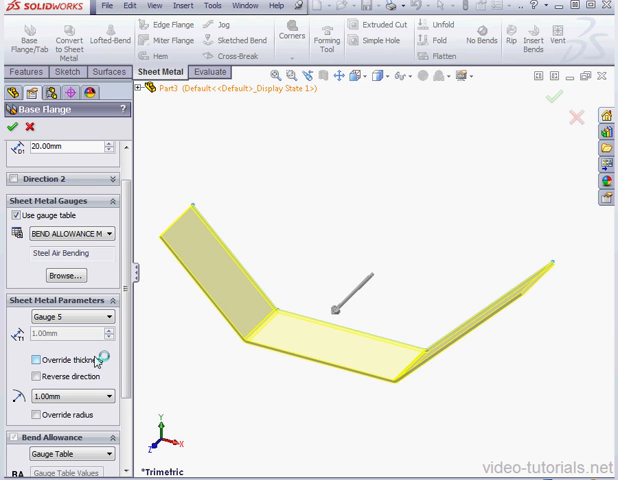
pyautogui.moveTo(92, 355)
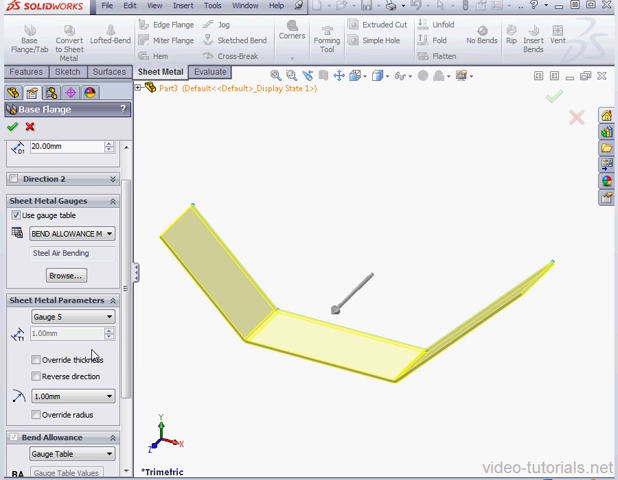
pyautogui.moveTo(92, 357)
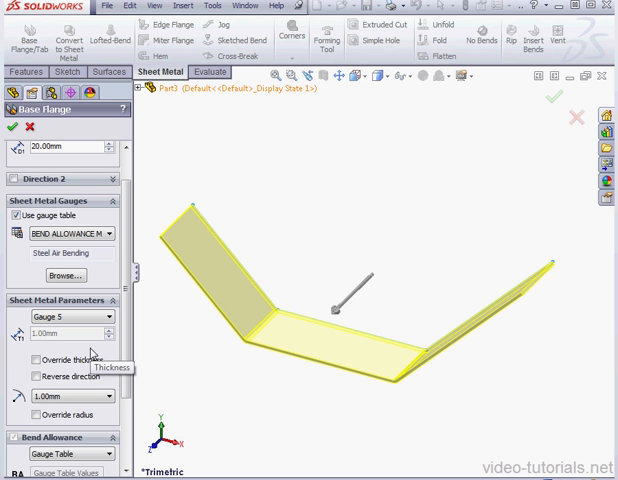
pyautogui.click(35, 359)
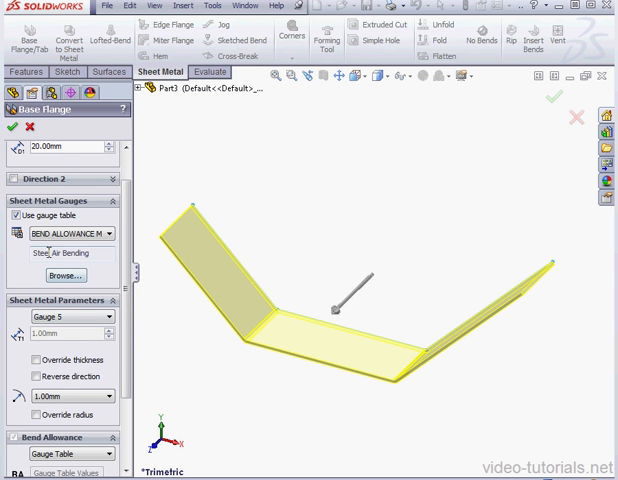
# - Drop the gauge table, use K-Factor bend allowance, and set bend radius 2.00mm
pyautogui.click(16, 221)
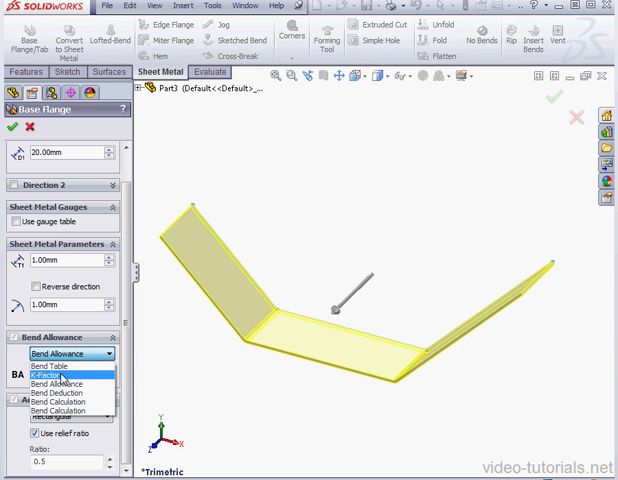
pyautogui.click(53, 372)
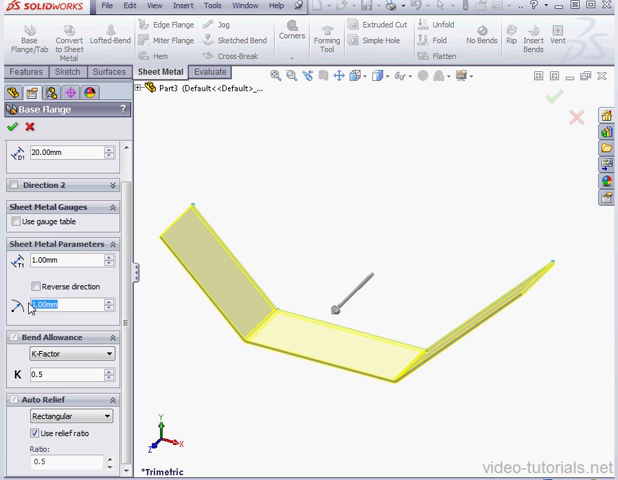
pyautogui.write('2.00mm')
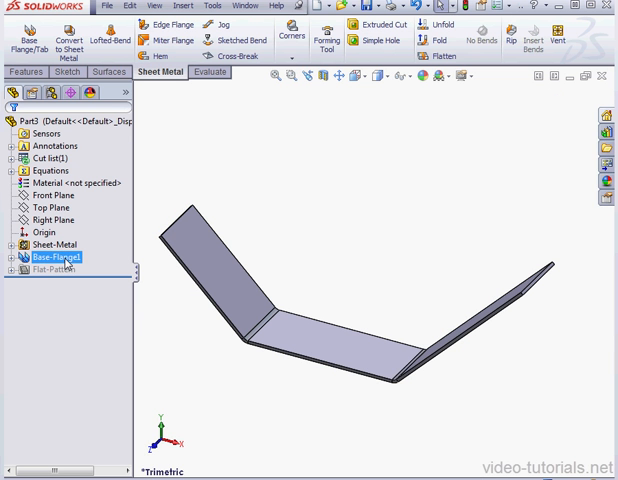
# - Edit Base-Flange1 and uncheck Override default parameters
pyautogui.click(54, 257)
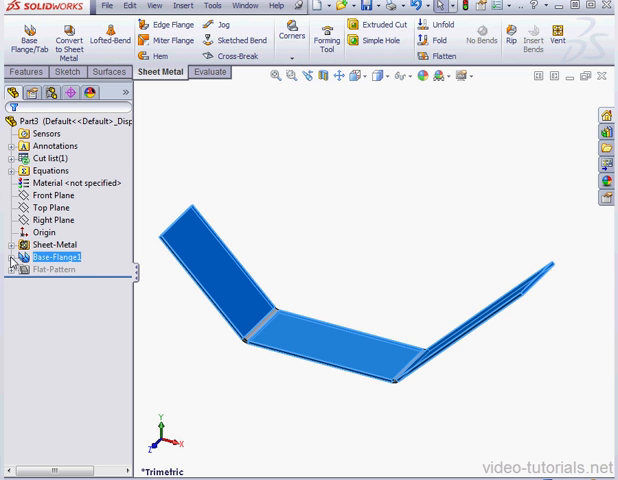
pyautogui.click(11, 256)
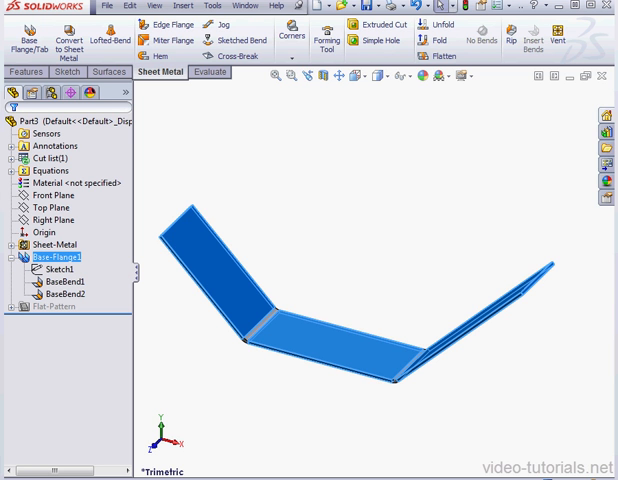
pyautogui.rightClick(44, 256)
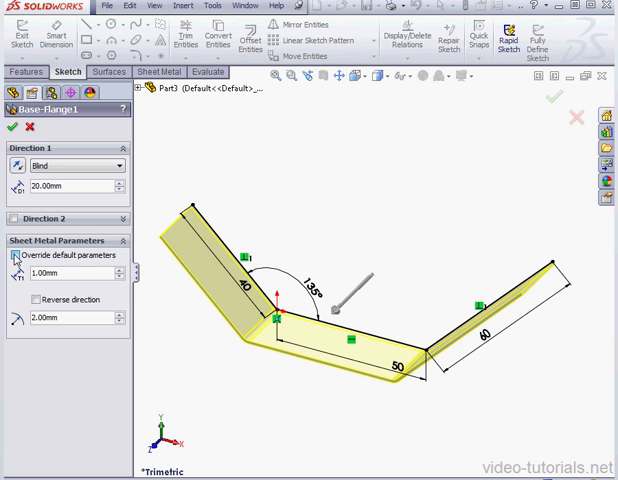
pyautogui.click(16, 255)
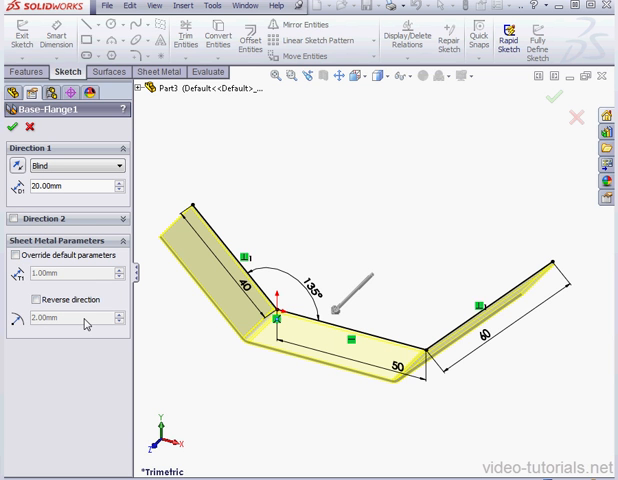
pyautogui.moveTo(157, 315)
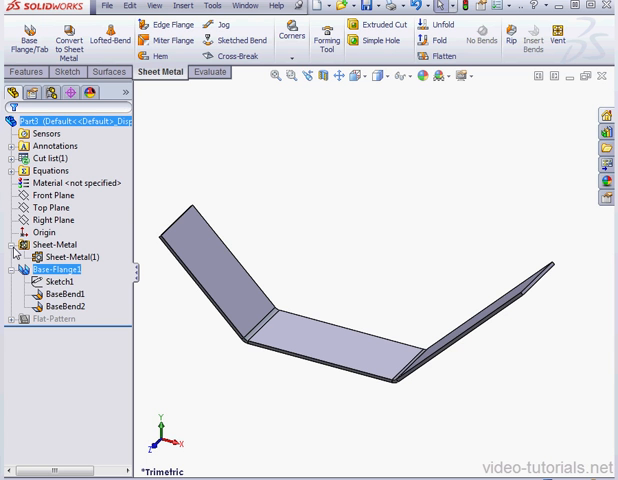
pyautogui.rightClick(62, 257)
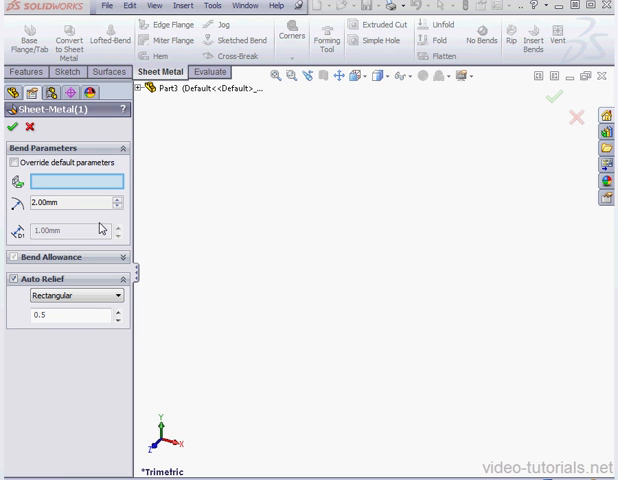
pyautogui.moveTo(83, 222)
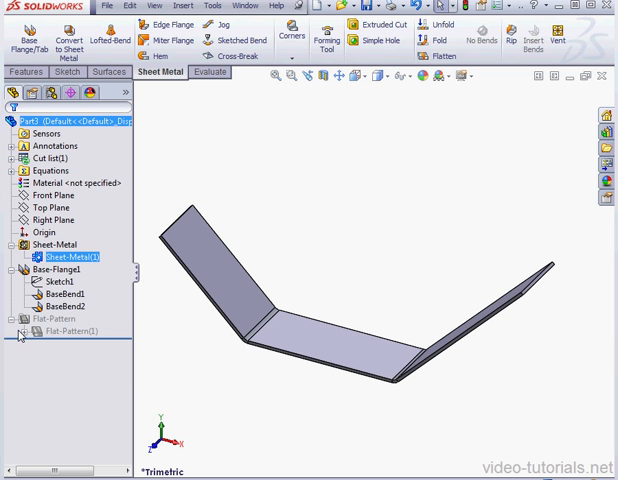
pyautogui.click(20, 328)
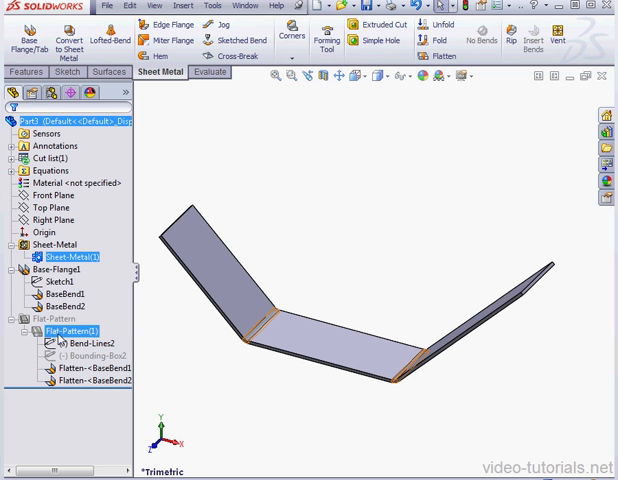
pyautogui.rightClick(55, 328)
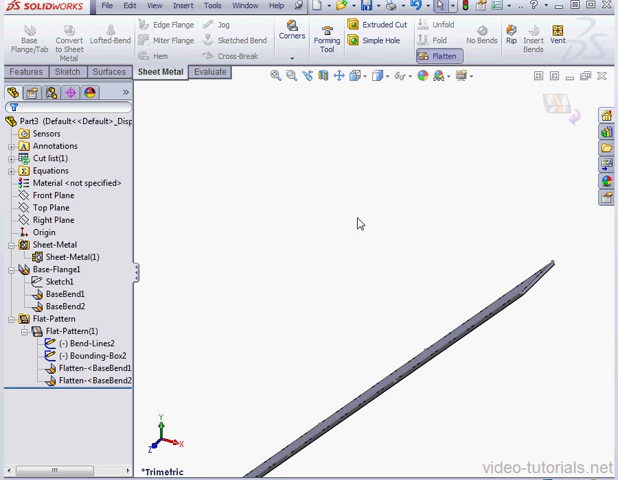
pyautogui.moveTo(349, 155)
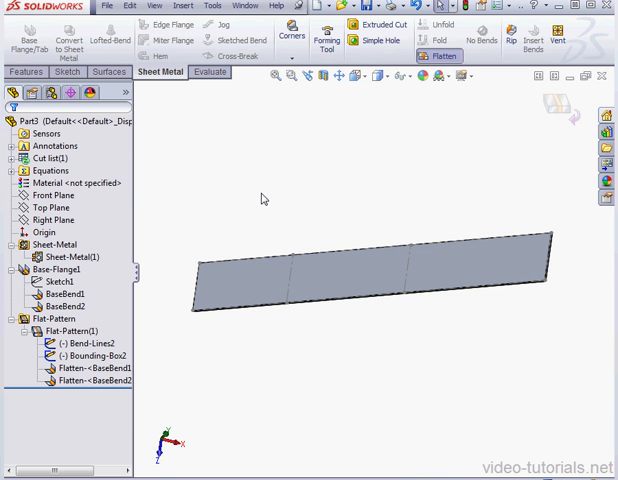
pyautogui.moveTo(233, 212)
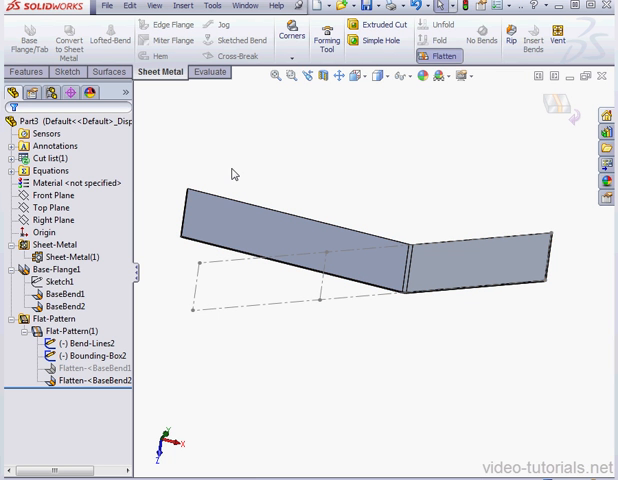
pyautogui.moveTo(168, 183)
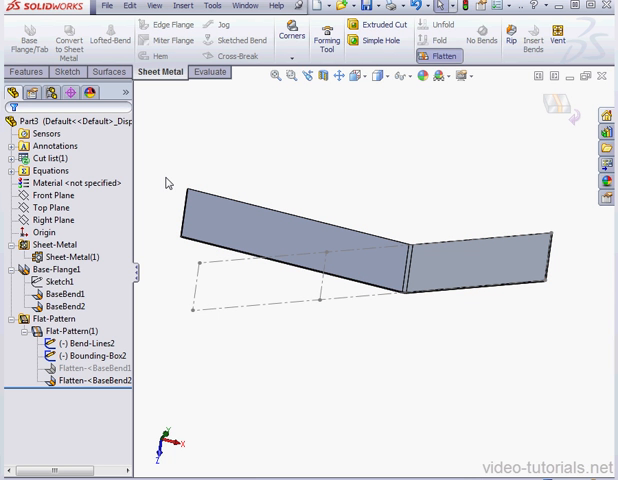
pyautogui.moveTo(163, 243)
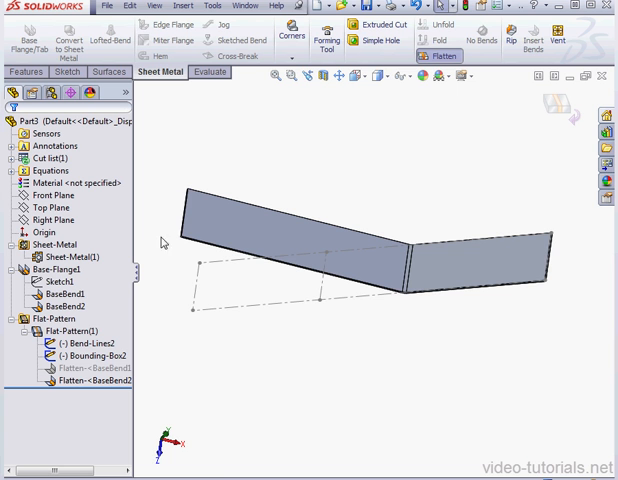
pyautogui.rightClick(58, 328)
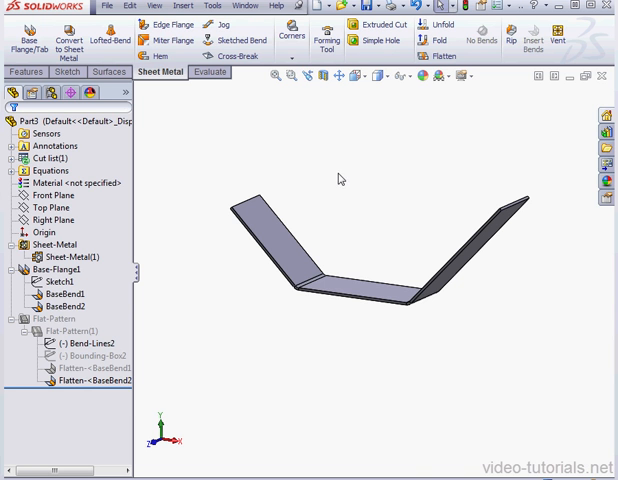
# - Open a new sketch on the Top Plane
pyautogui.click(52, 207)
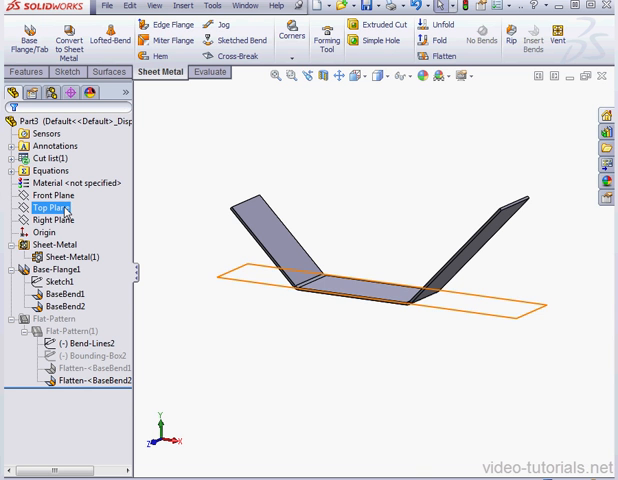
pyautogui.rightClick(48, 208)
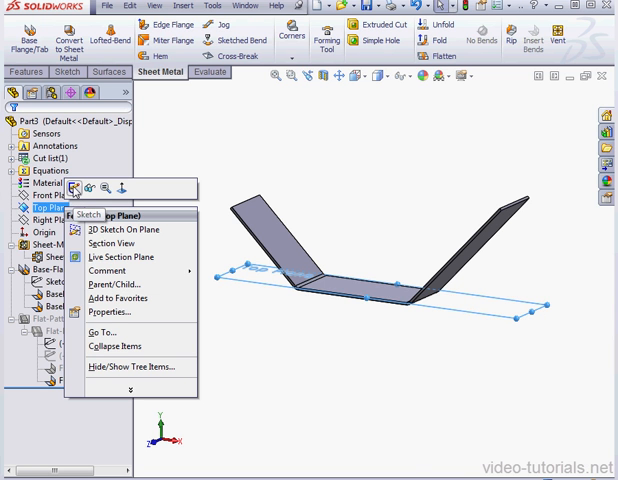
pyautogui.click(90, 213)
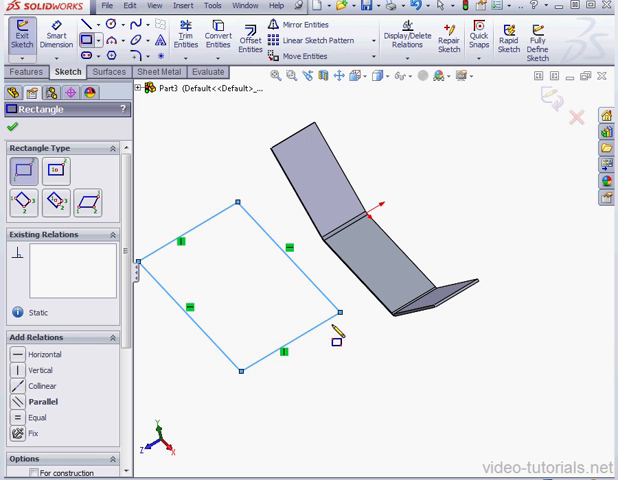
pyautogui.moveTo(562, 200)
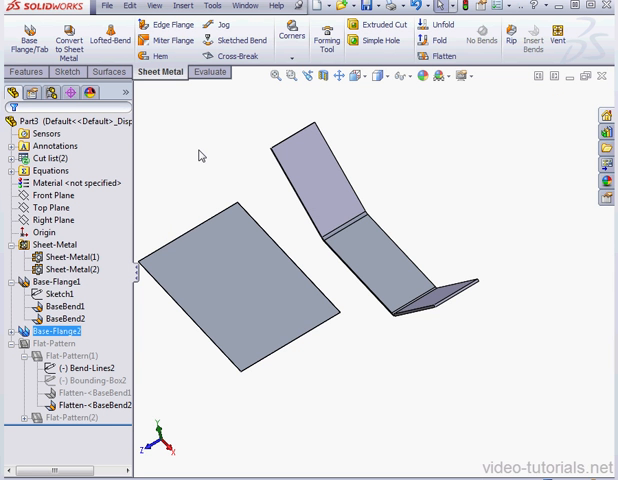
pyautogui.moveTo(211, 164)
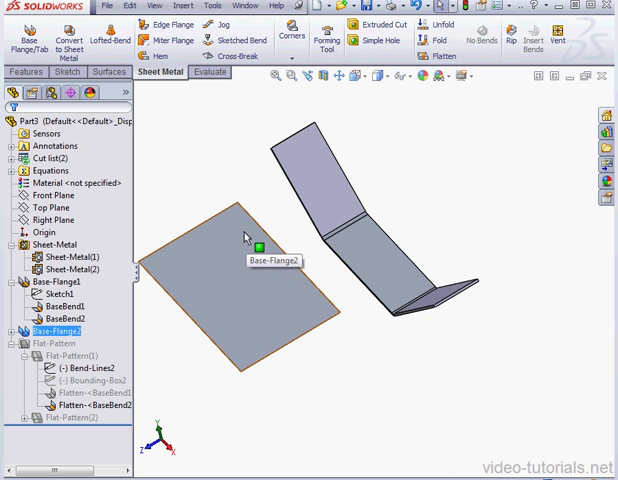
pyautogui.moveTo(258, 210)
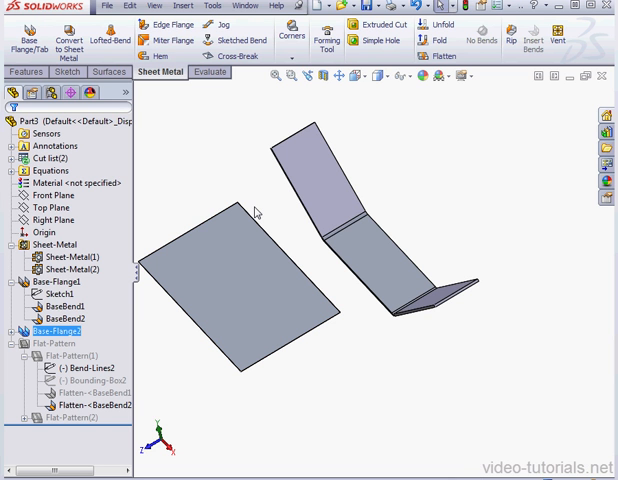
pyautogui.moveTo(256, 207)
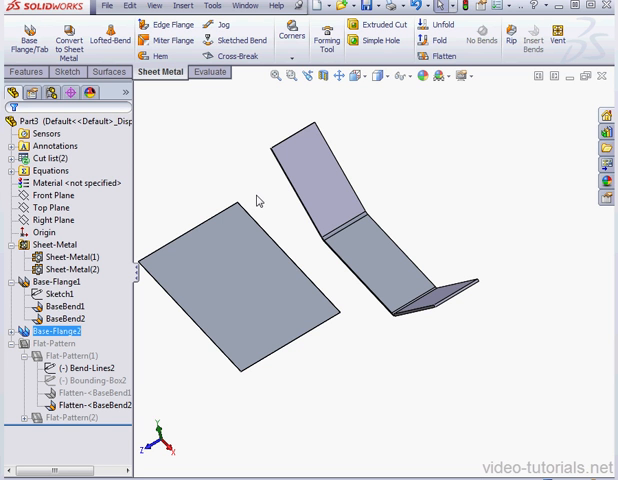
pyautogui.moveTo(262, 201)
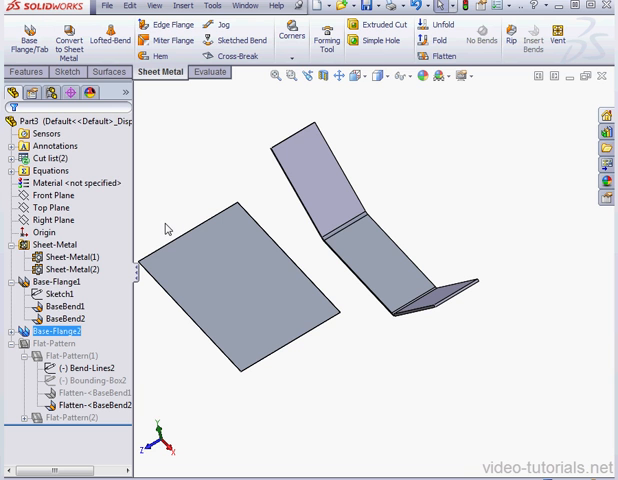
pyautogui.click(68, 269)
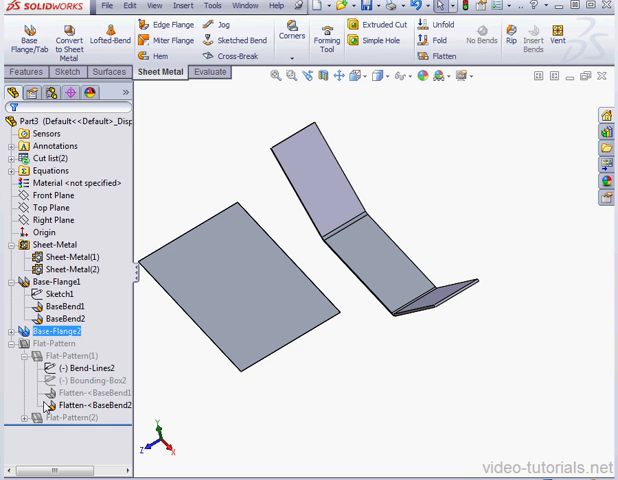
pyautogui.click(72, 413)
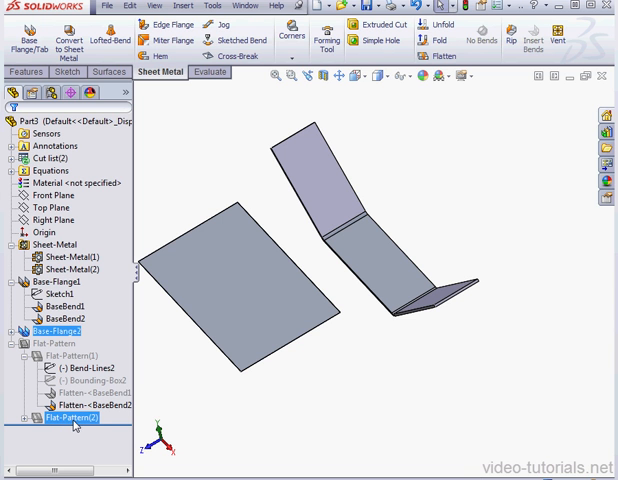